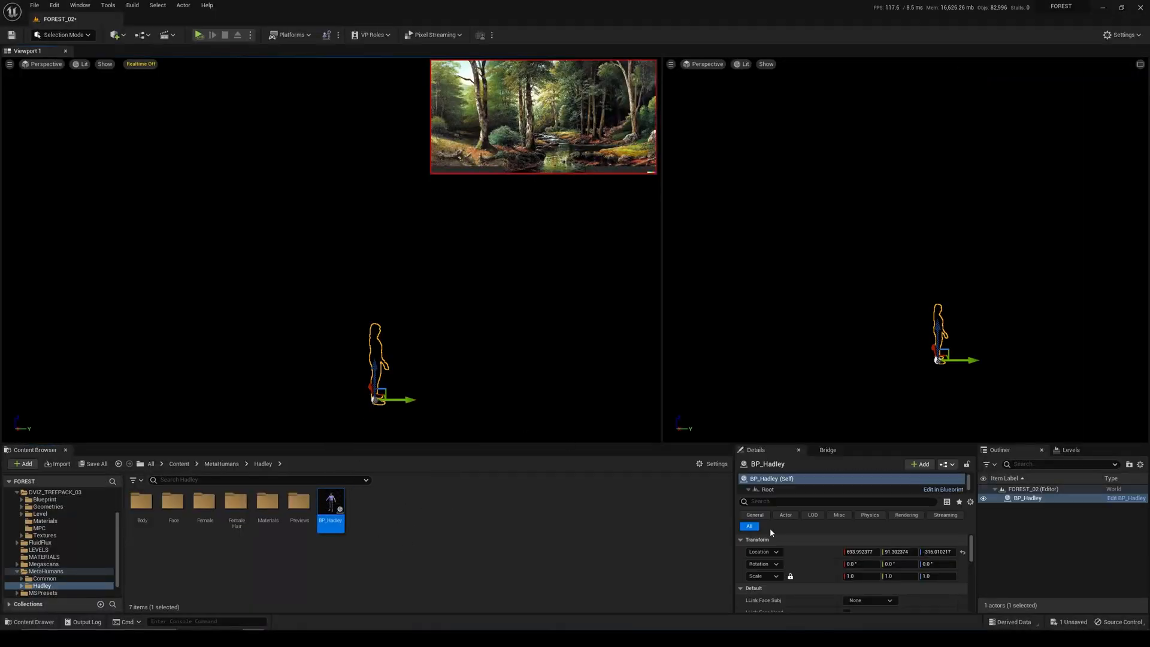
Step: Place BP_Hadley in the level and reset its Location to 0,0,0
click(962, 552)
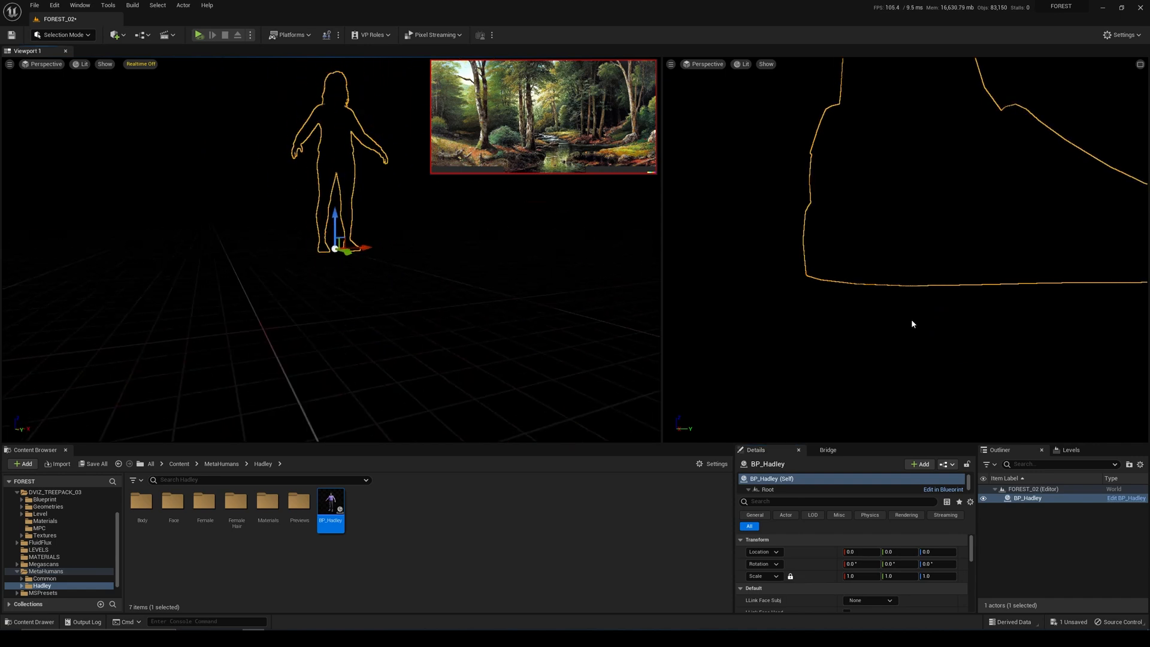
click(913, 323)
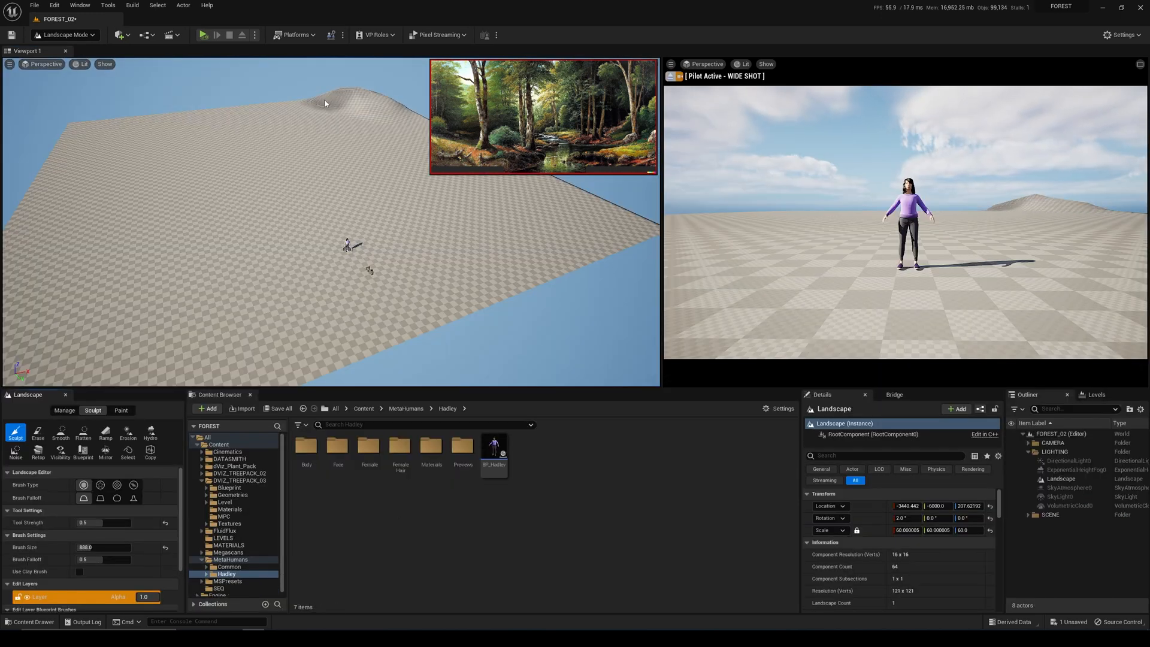
Step: Raise taller hills around the character with the landscape Sculpt brush
click(146, 135)
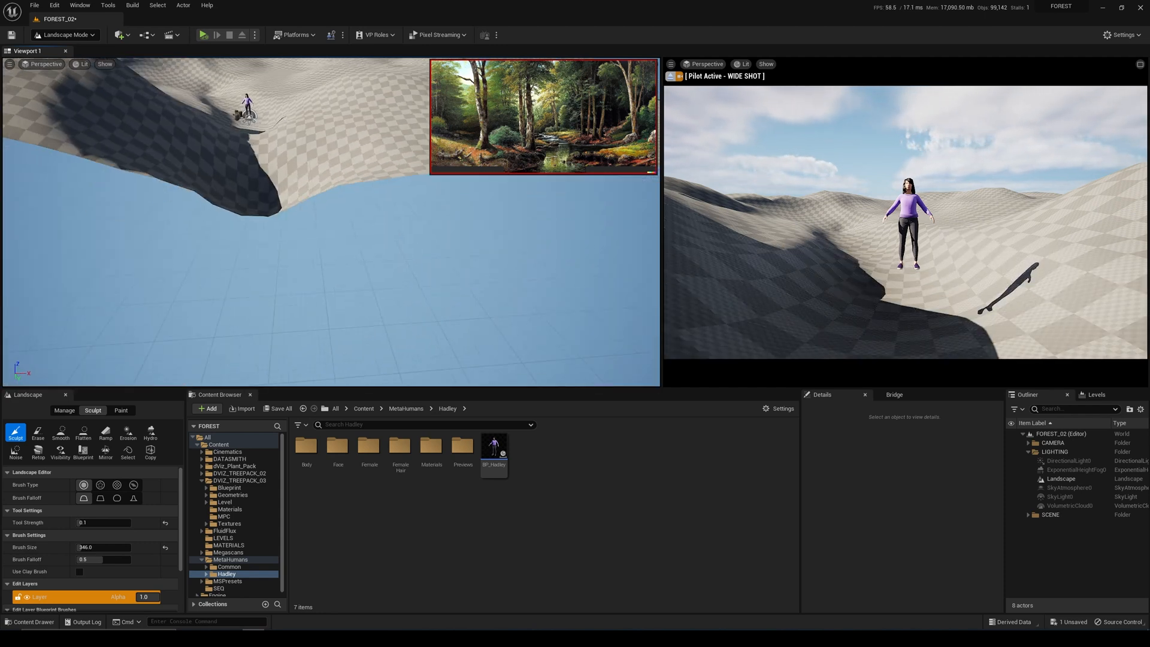
key(alt+tab)
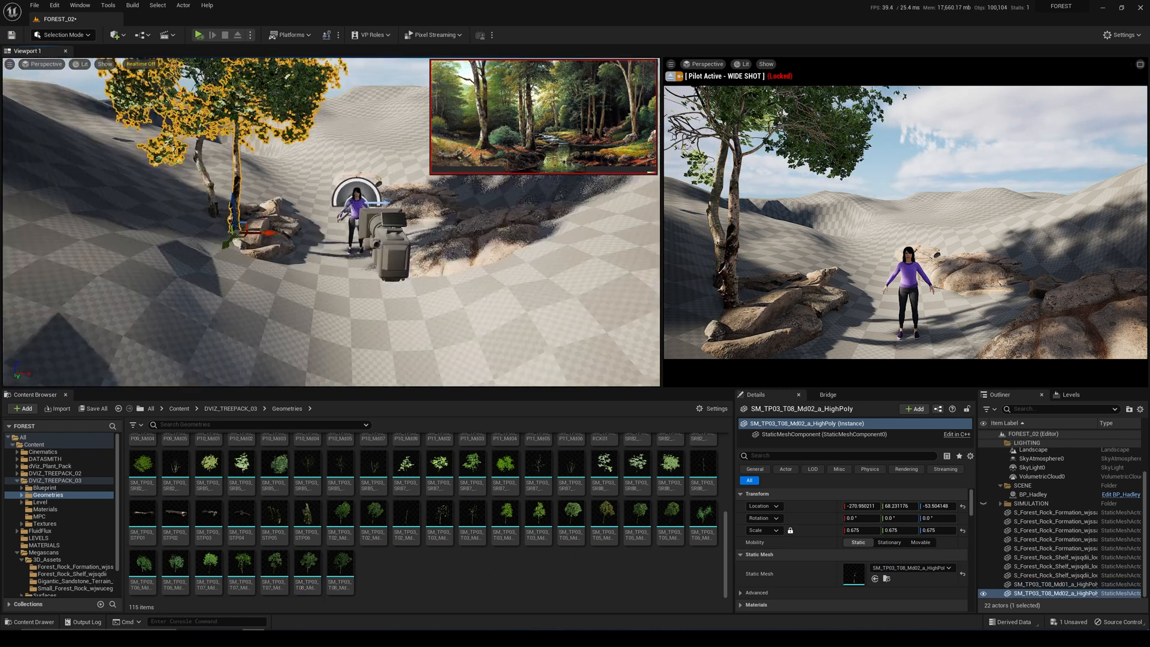
Step: Place and scale several more tree meshes beside the rocks and character
click(241, 572)
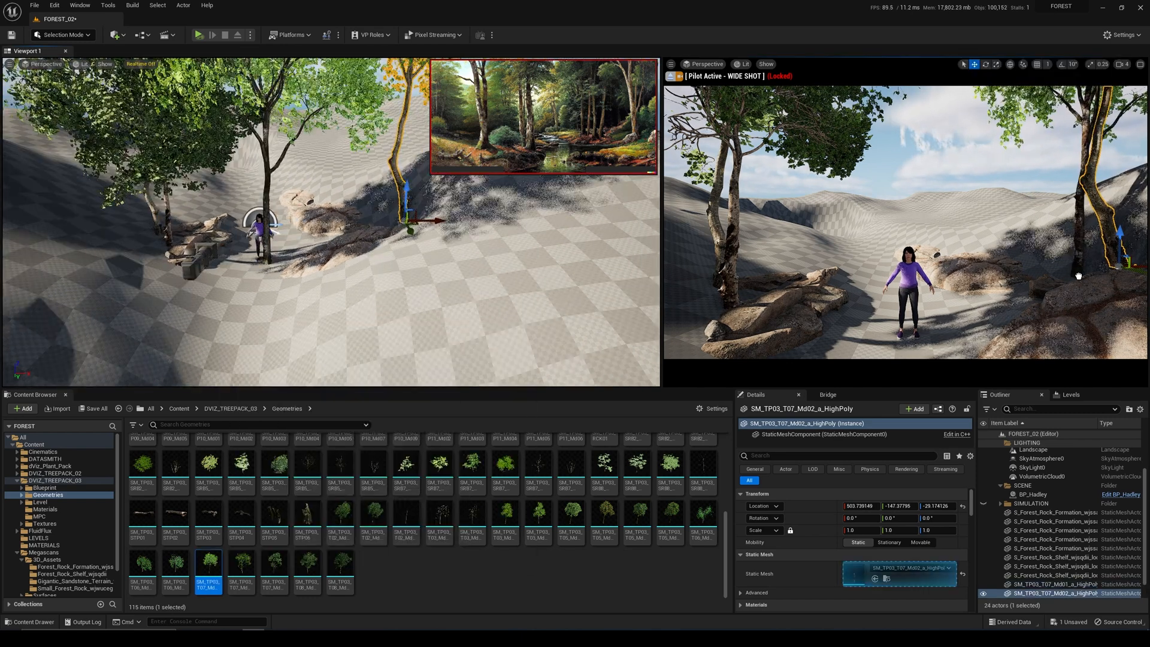
click(175, 571)
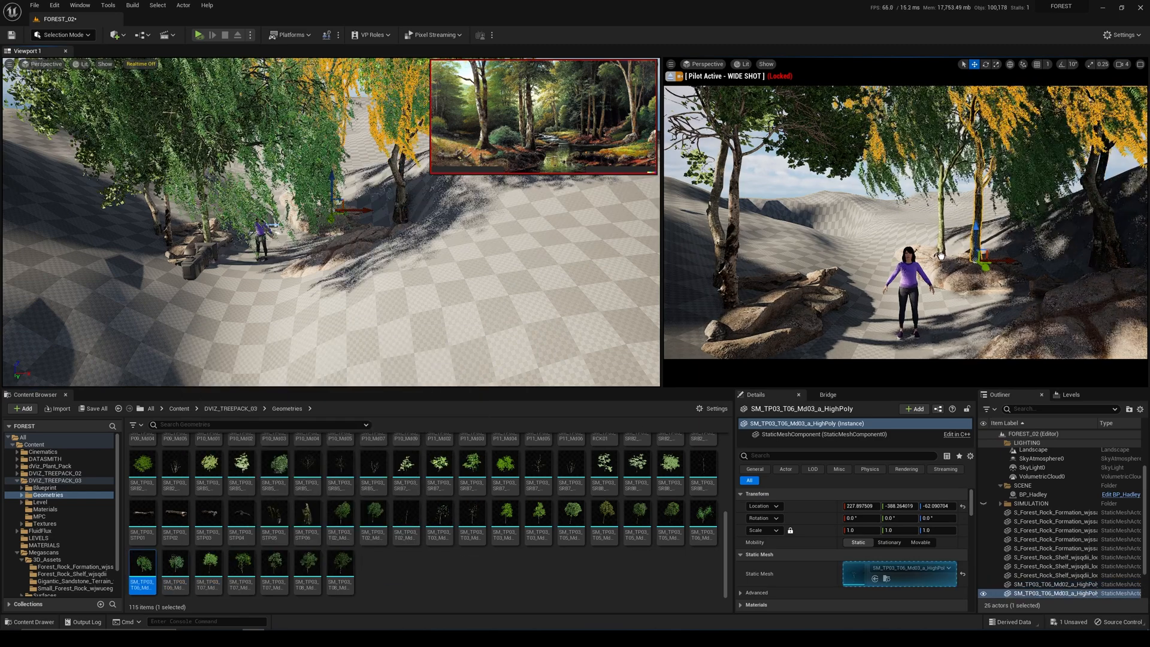
click(606, 514)
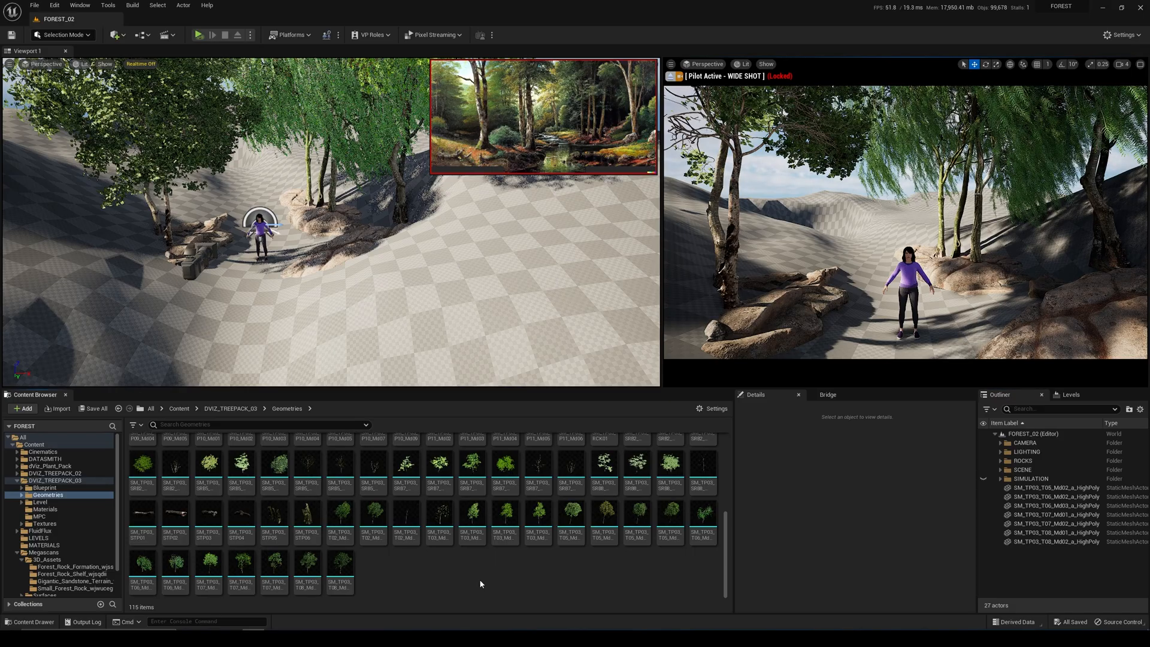
click(1041, 460)
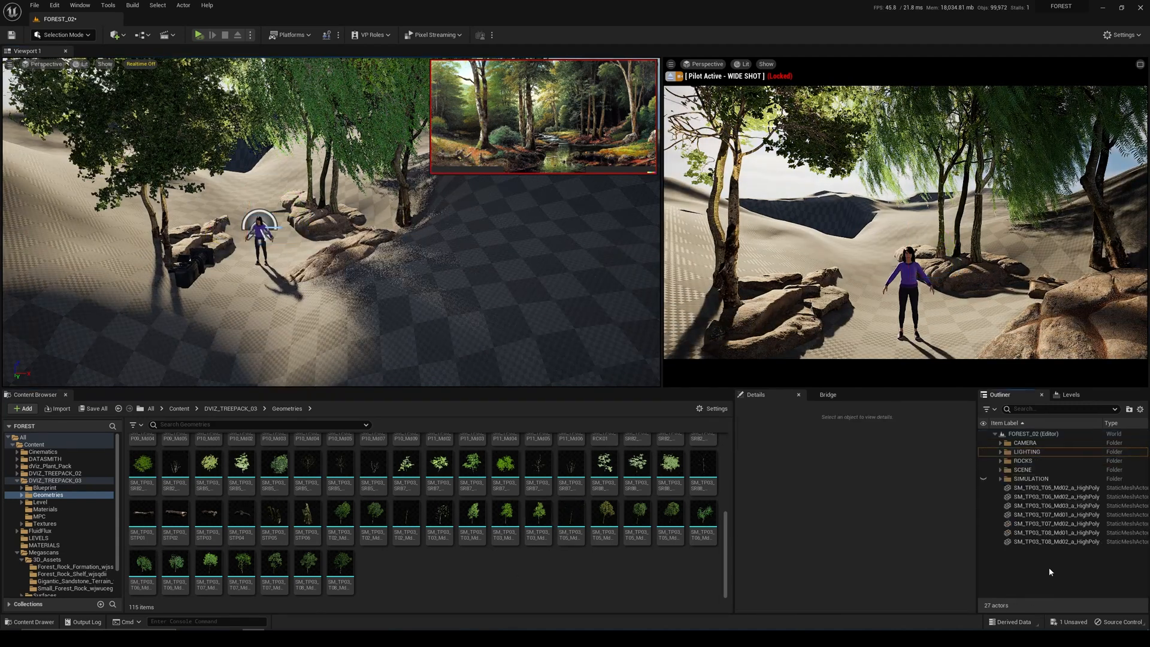
click(702, 521)
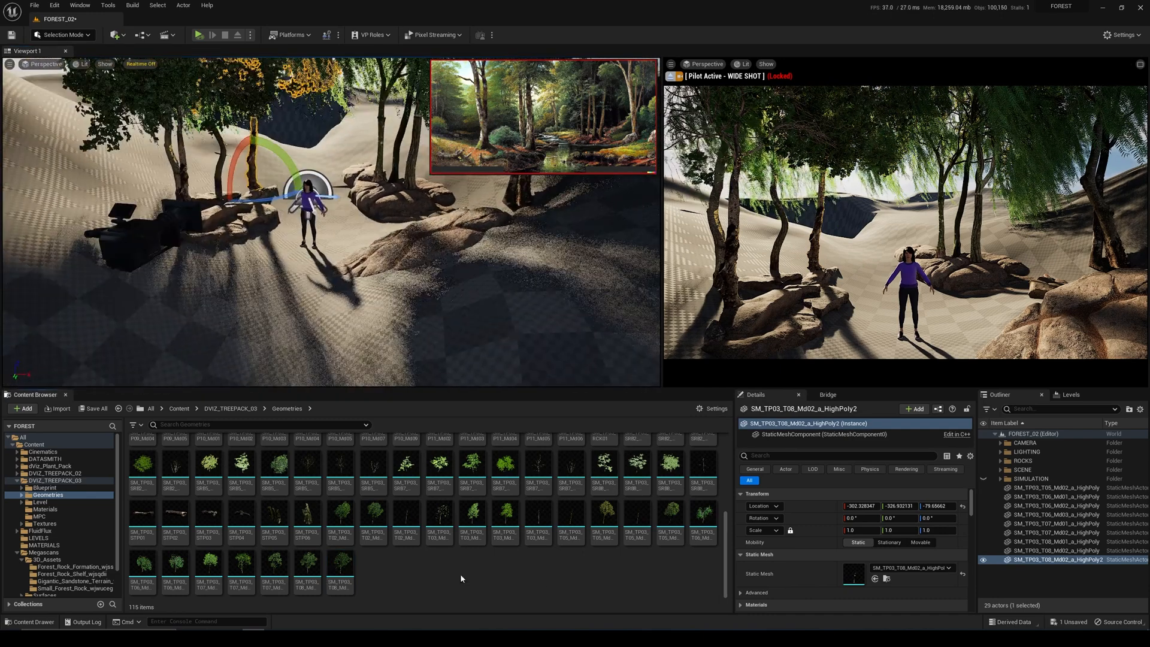
Step: Rotate DirectionalLight0 so the sun casts long shadows across the forest
click(1030, 460)
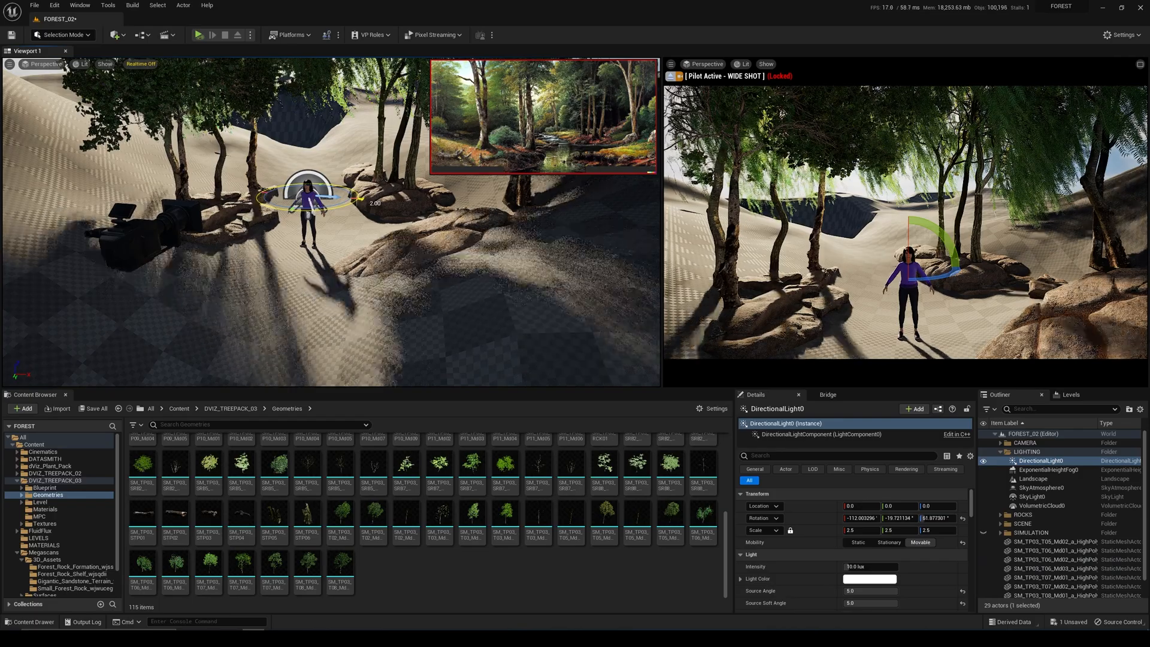
click(1054, 596)
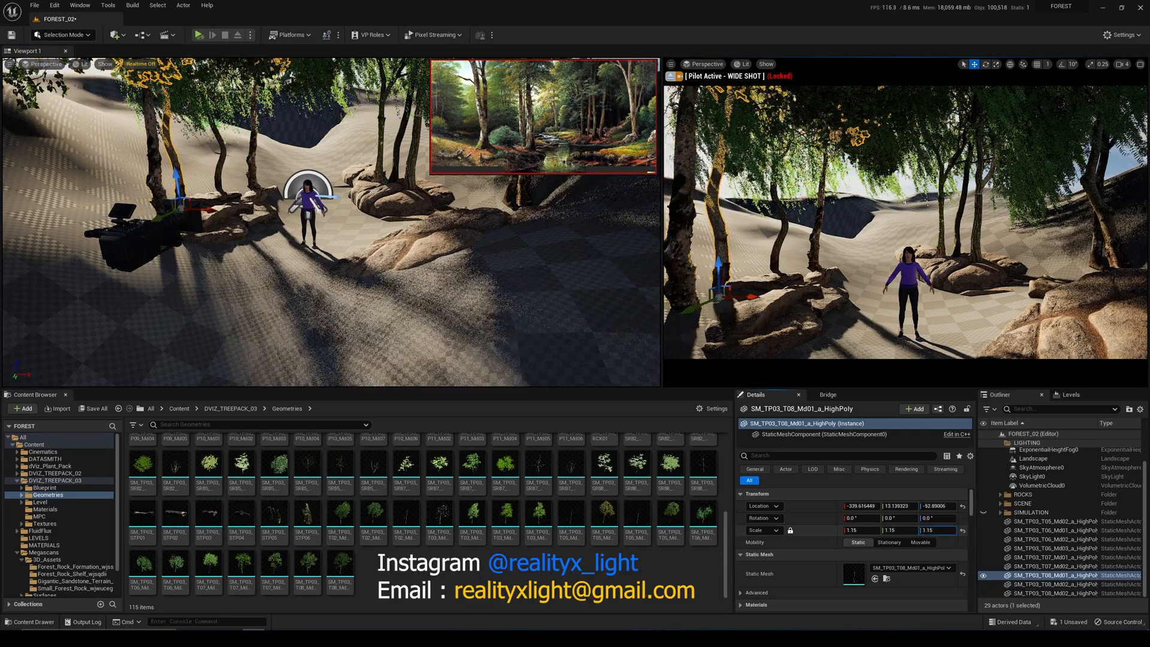
click(1053, 531)
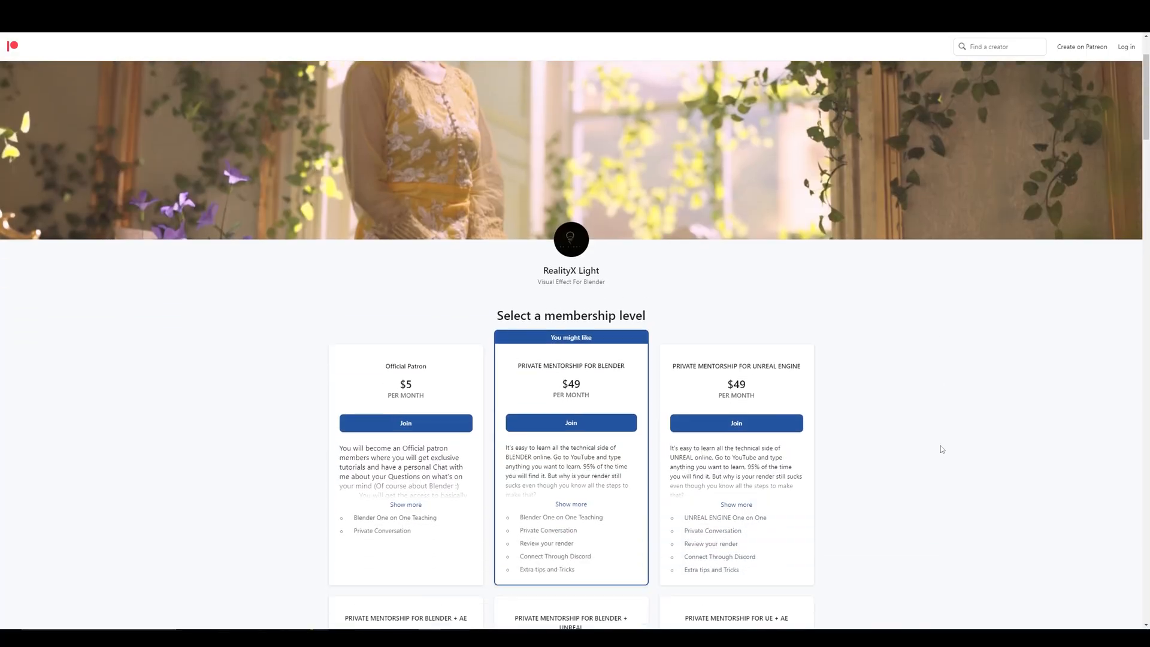
scroll(down, 3)
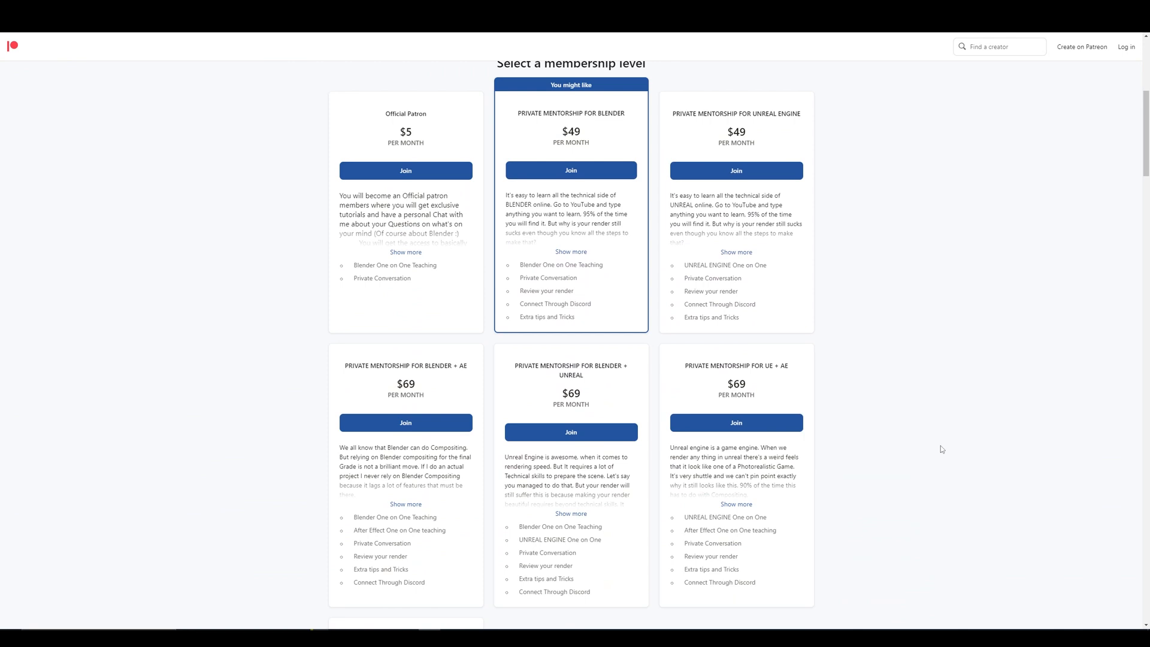
scroll(down, 3)
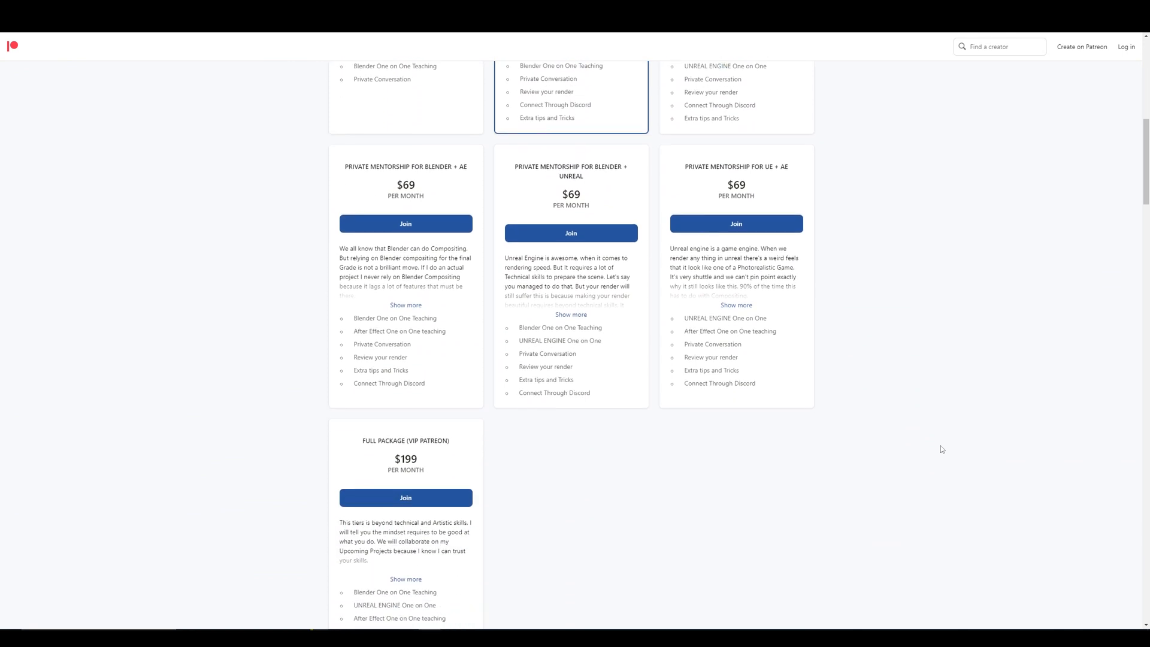
scroll(down, 3)
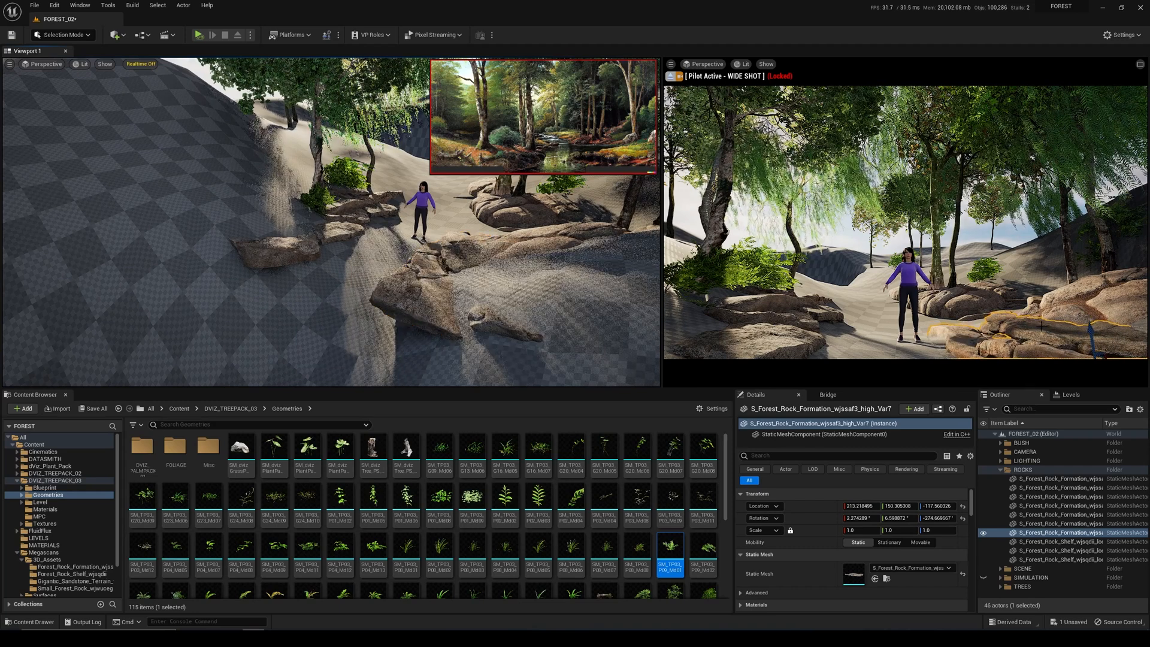
Step: Add leafy plant meshes beside the rocks along the path
click(440, 294)
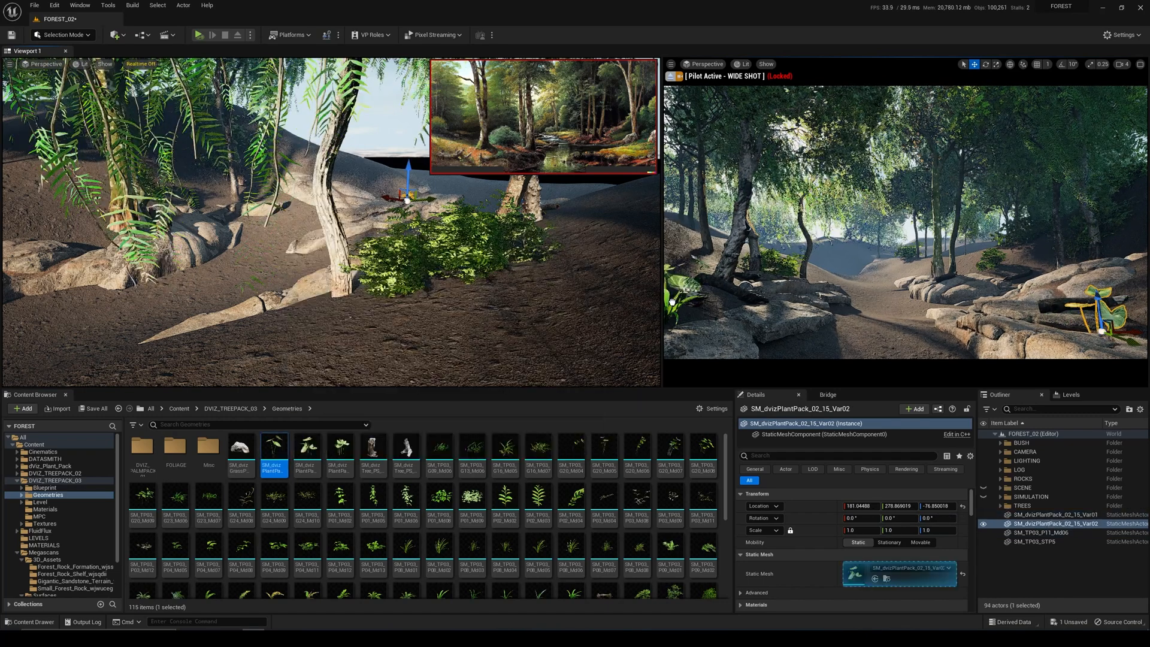
click(339, 449)
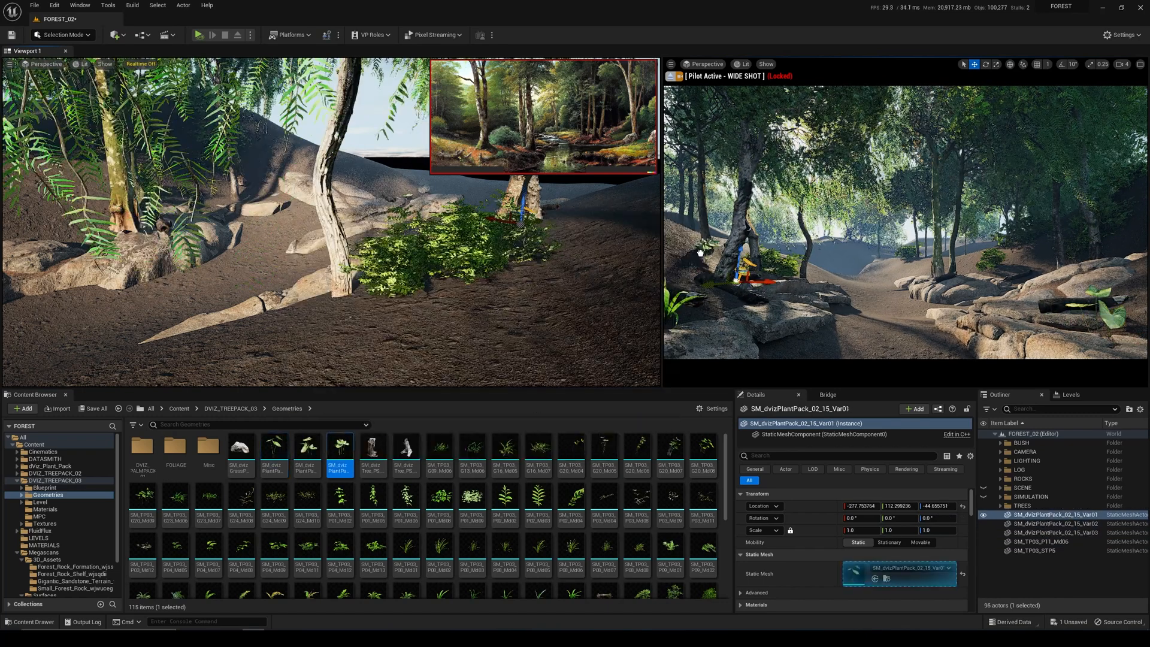
click(60, 35)
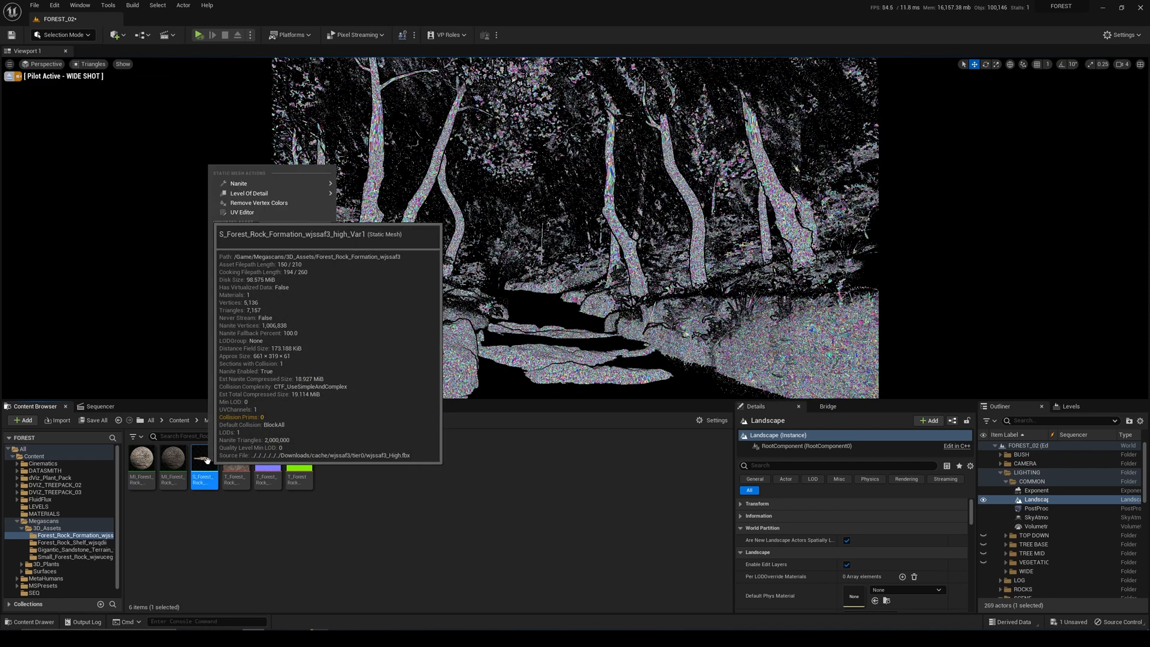
mouse_move(238, 182)
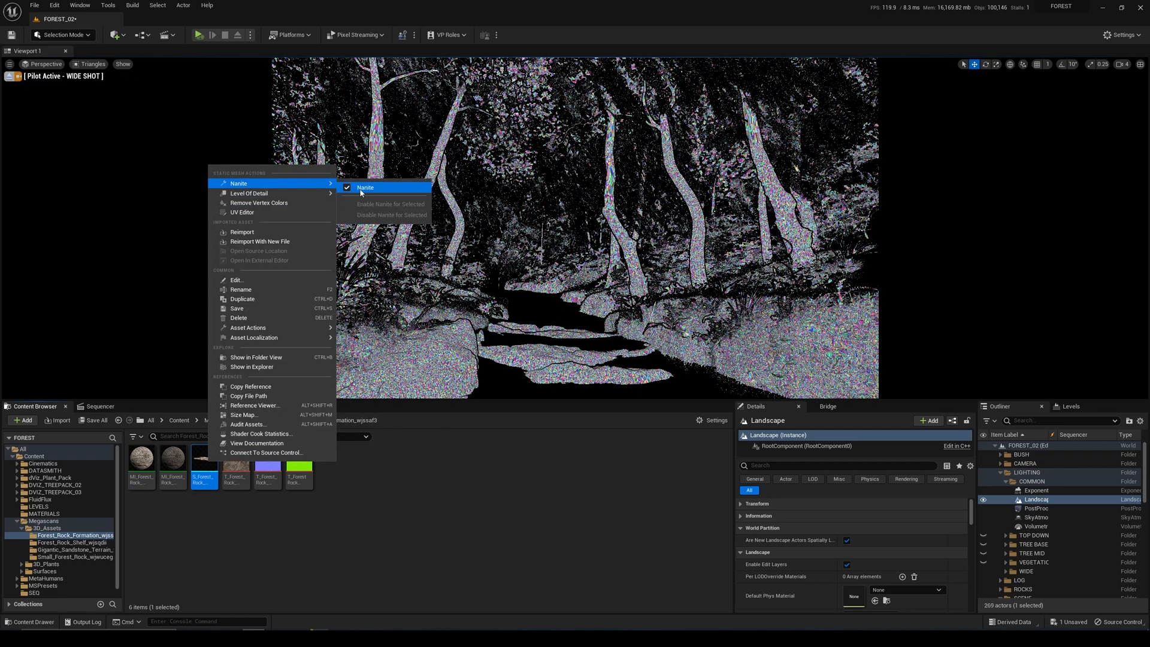
mouse_move(364, 188)
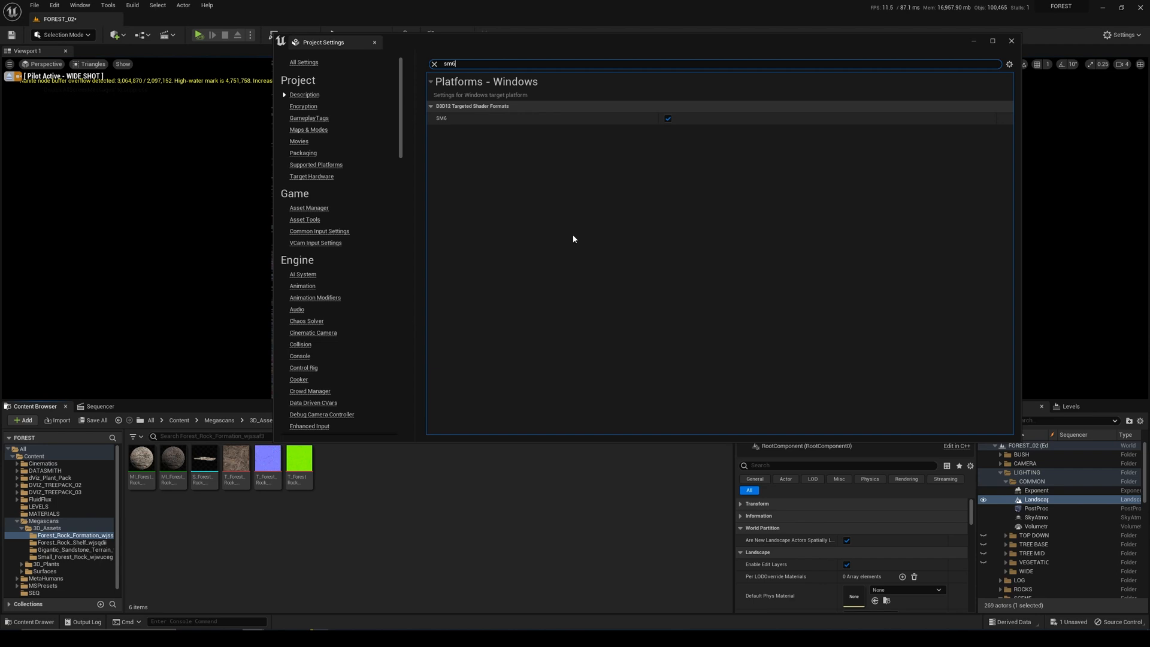
Step: Close Project Settings after confirming SM6 for Nanite
click(1012, 40)
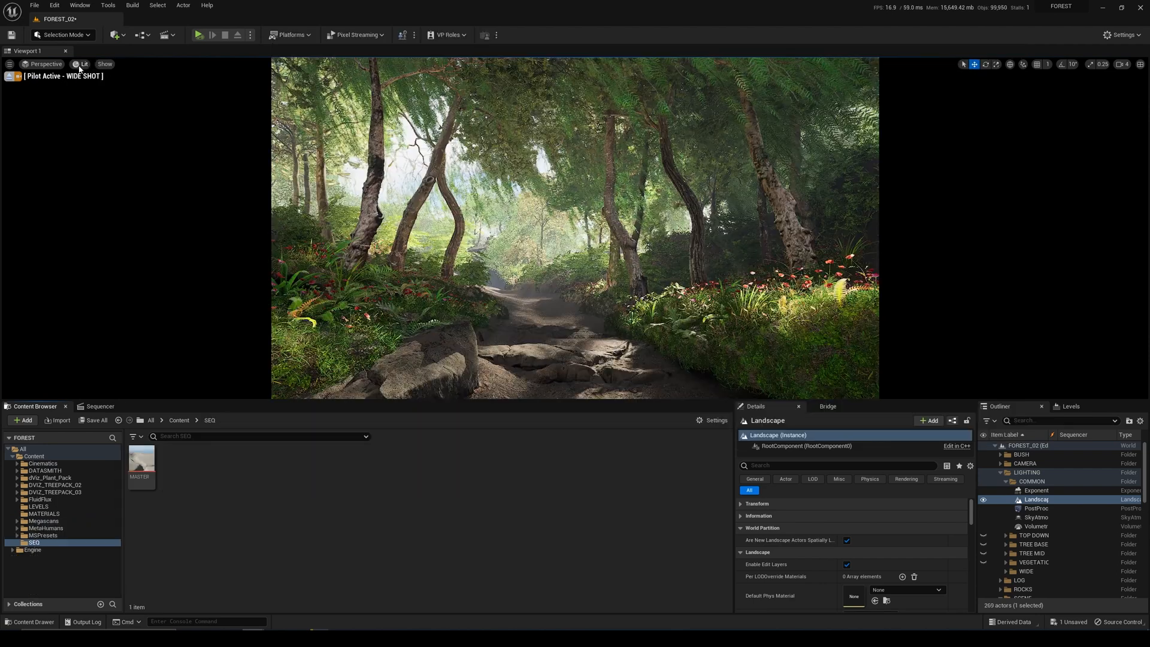
Step: Switch the viewport view mode to Nanite Visualization > Overview
click(82, 64)
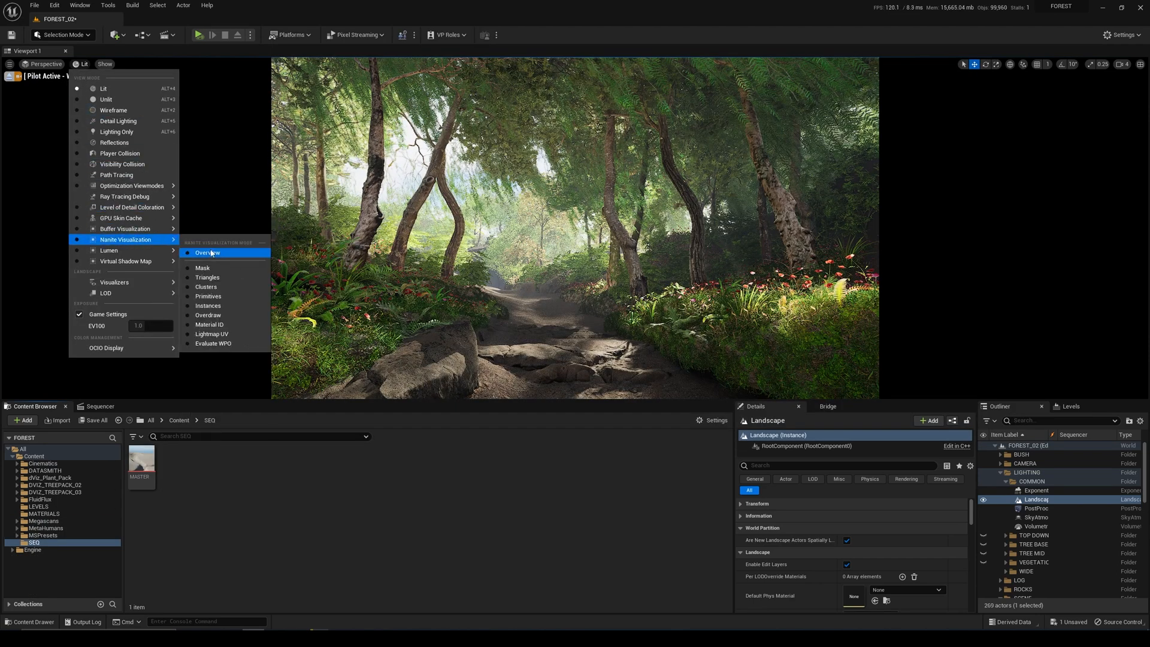
click(208, 276)
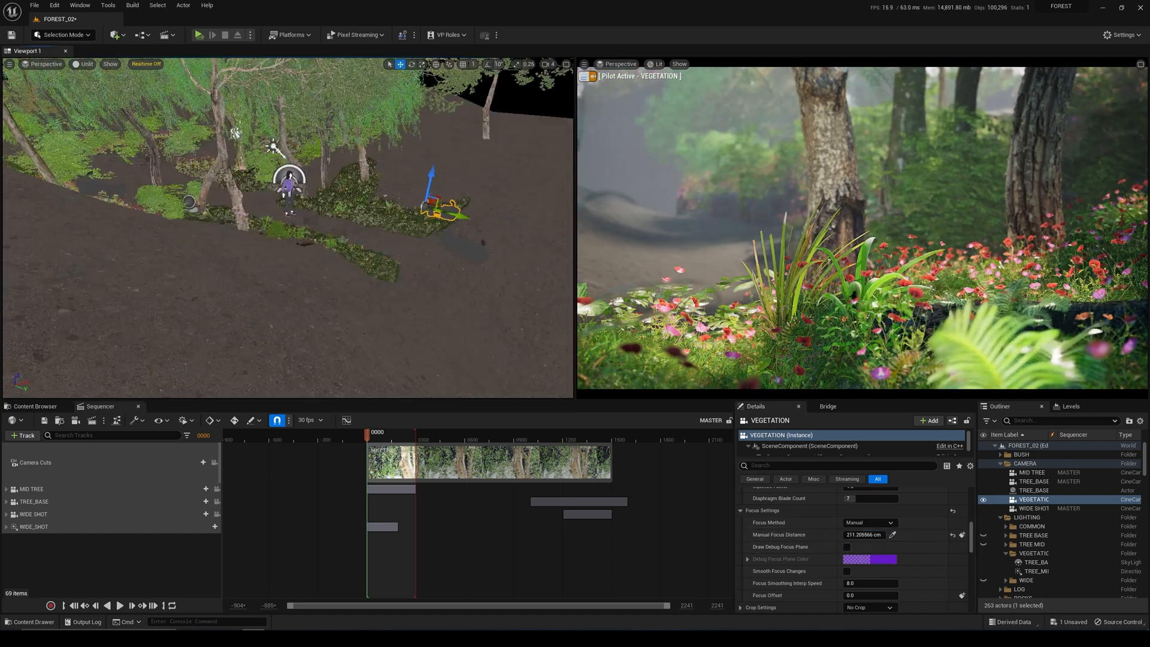
Step: Add camera cut tracks in the MASTER sequence and scrub to the tree-base shot
click(37, 514)
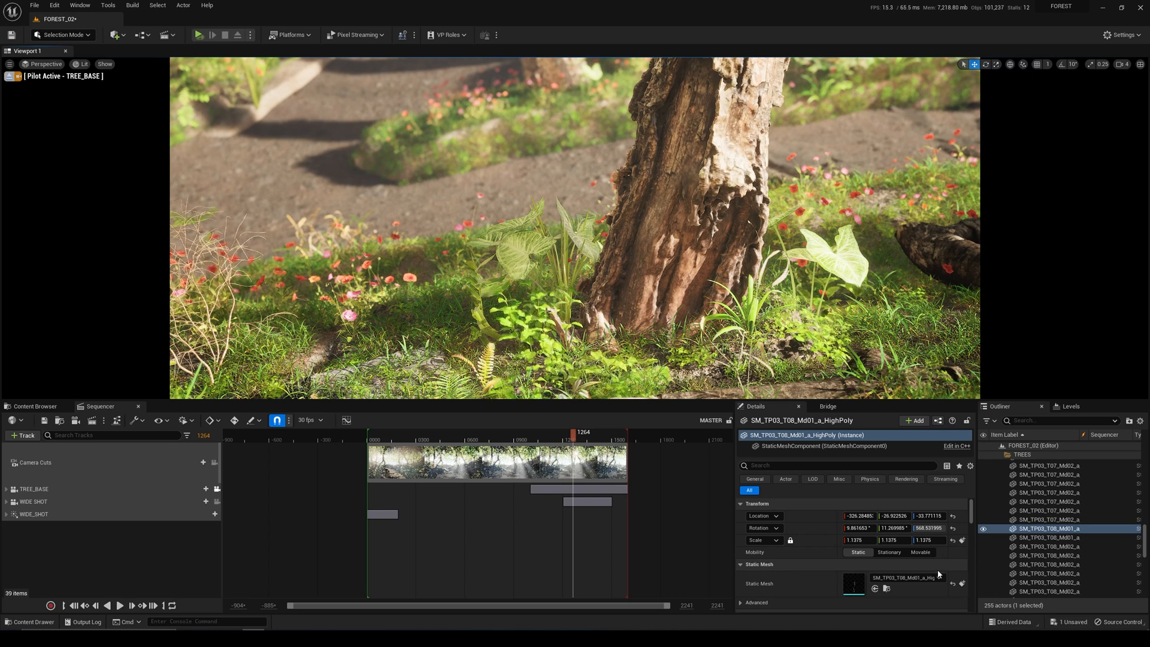
click(33, 488)
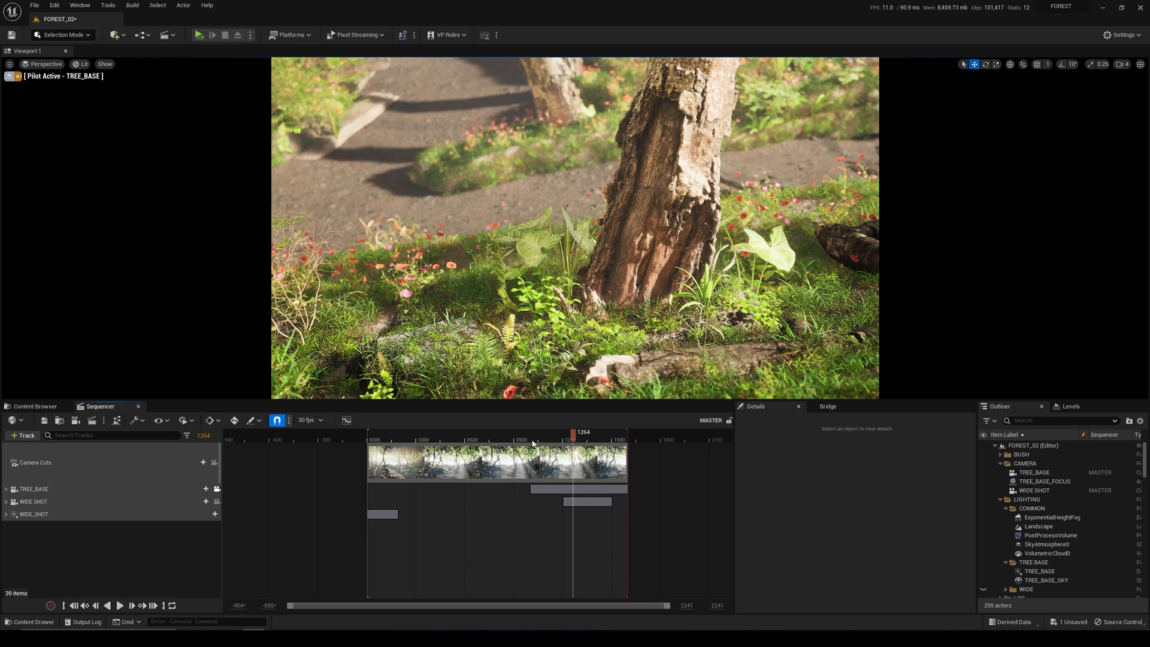
click(453, 432)
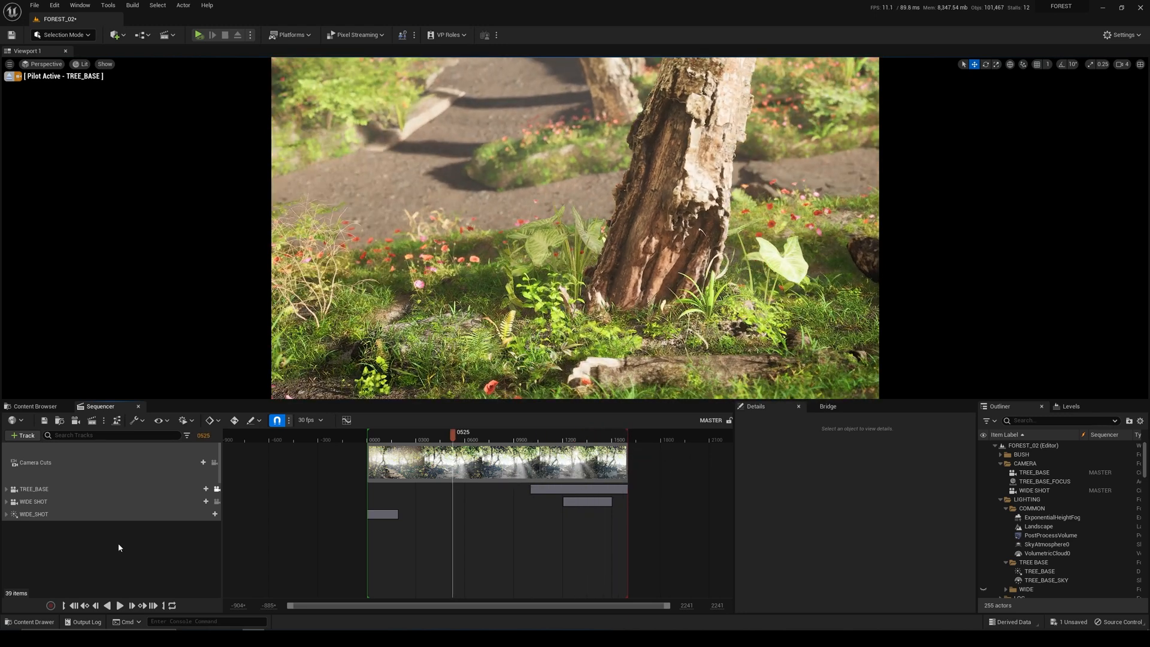